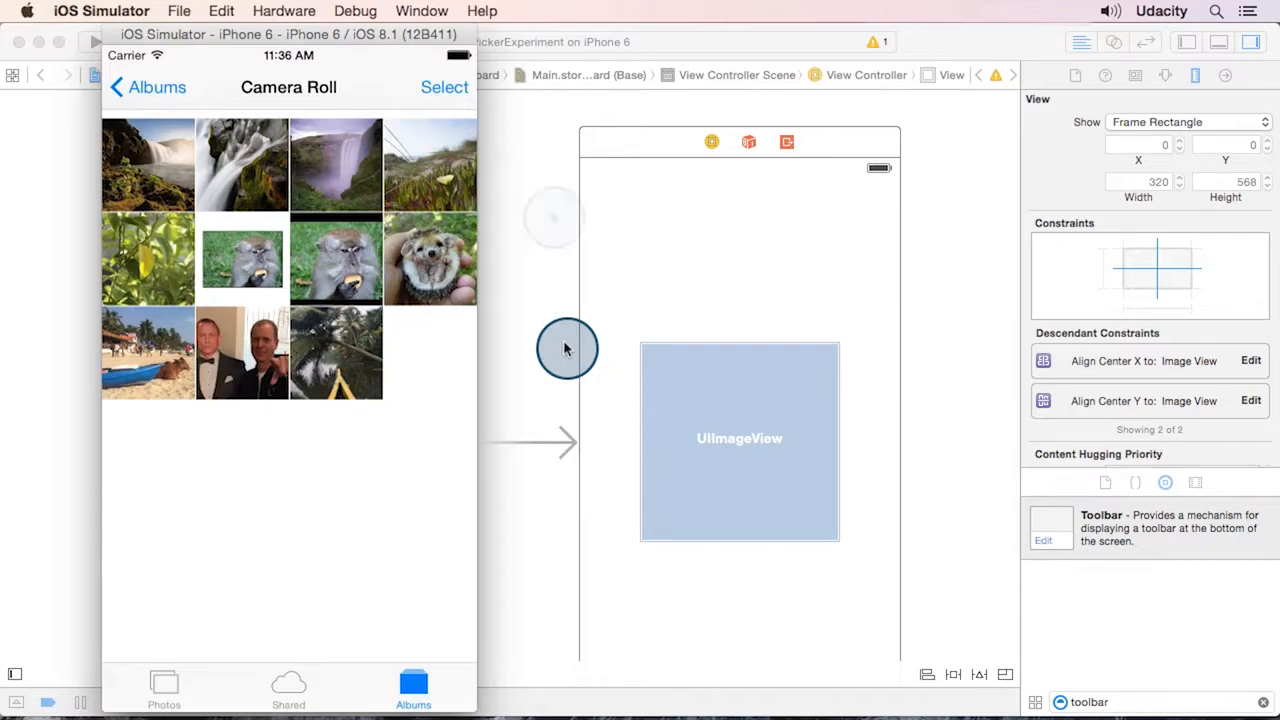
mouse_move(553, 218)
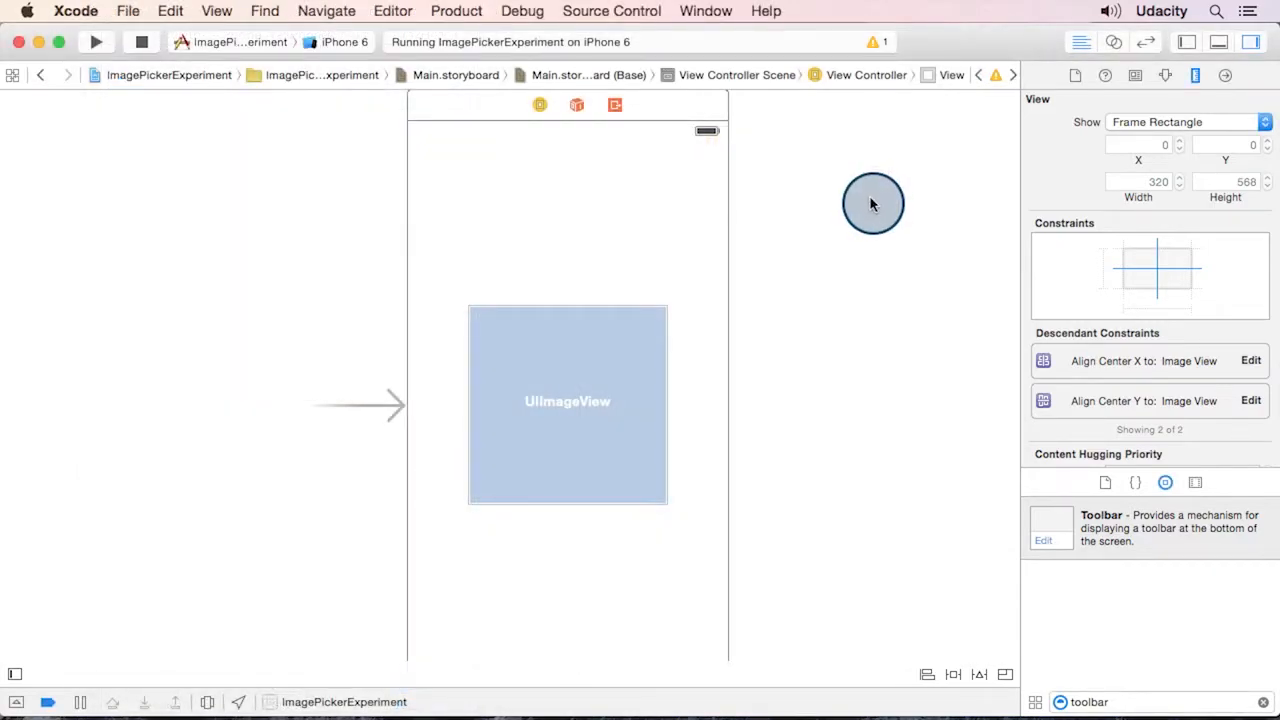
mouse_move(890, 207)
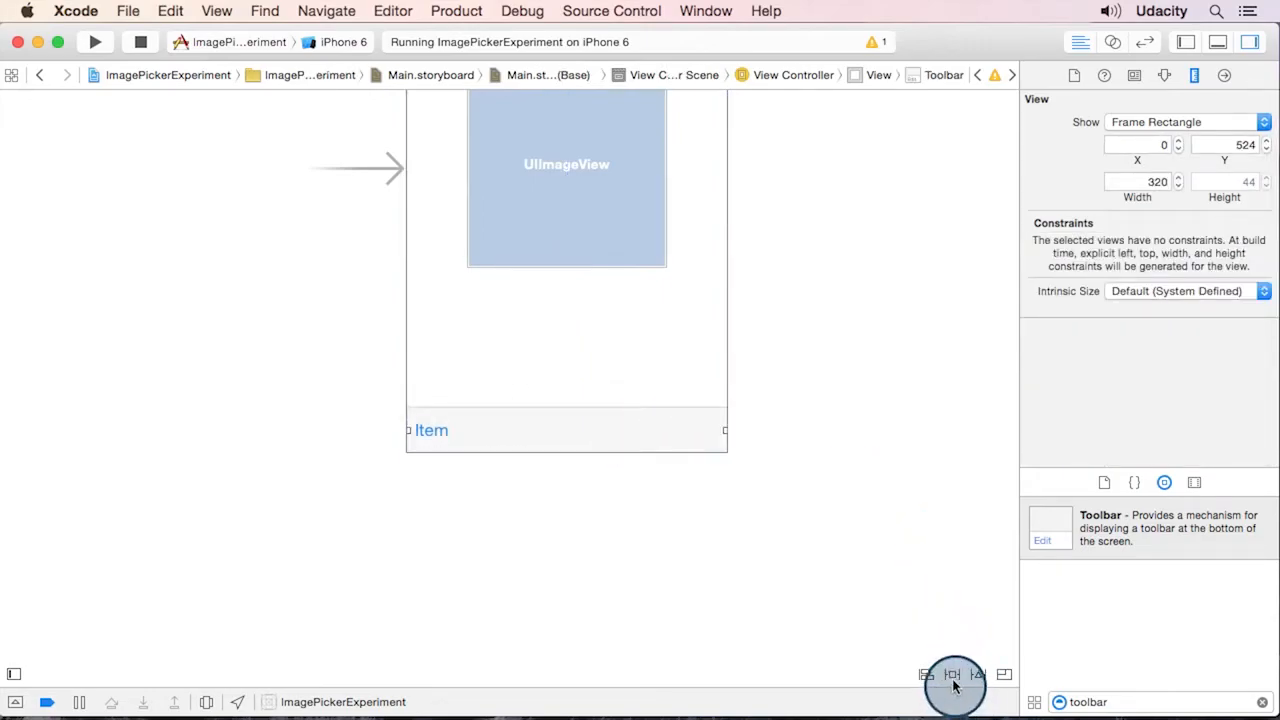
Pin the toolbar 140 below the image view, -16 on both sides, 0 to the bottom
click(951, 673)
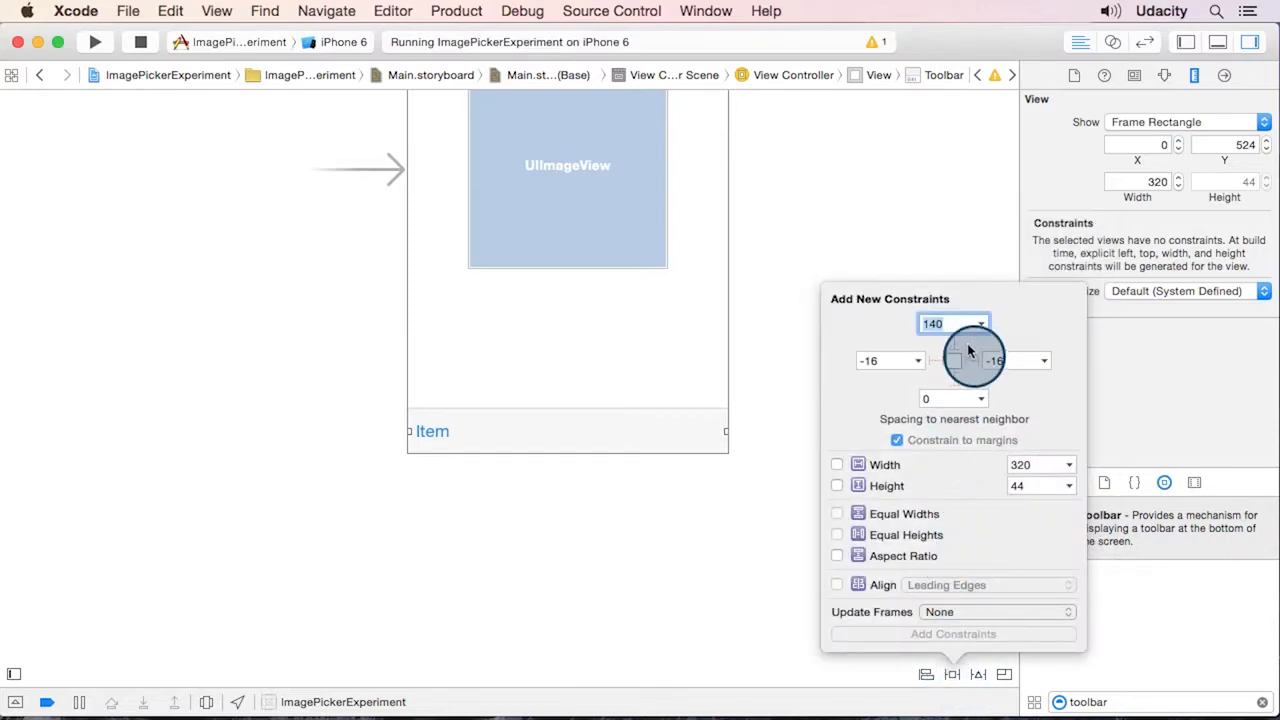
click(953, 342)
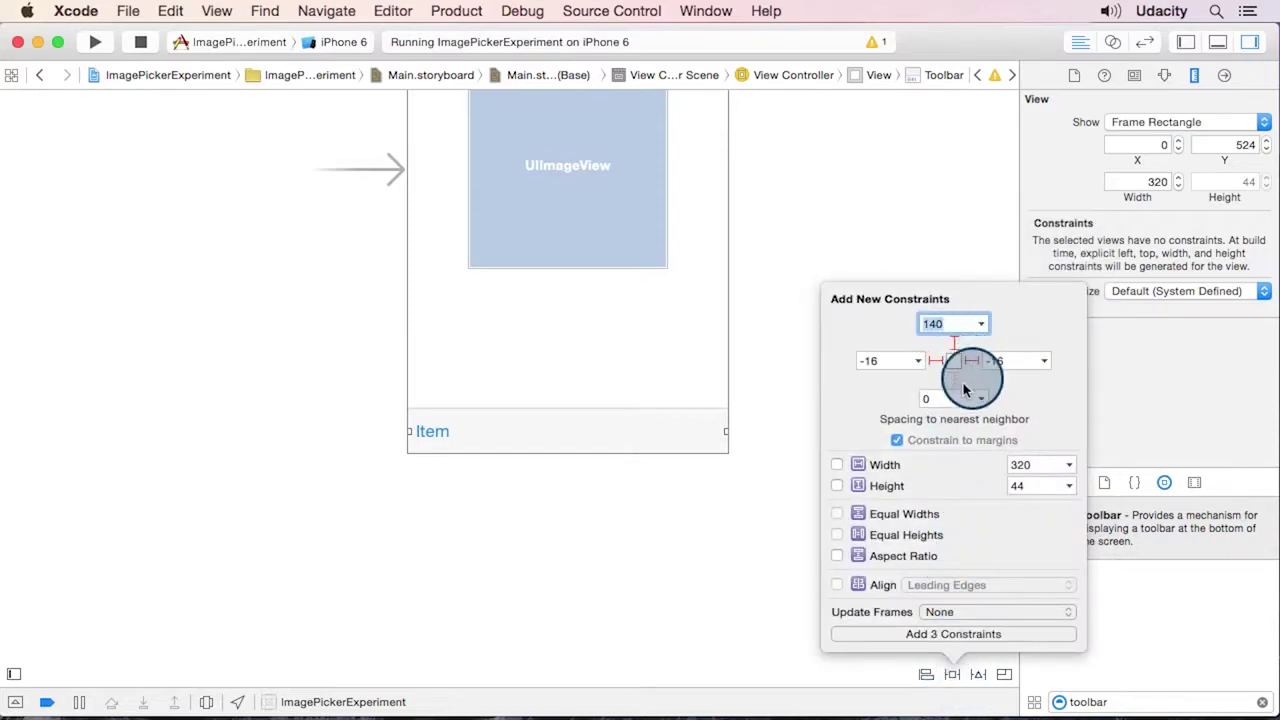
click(985, 361)
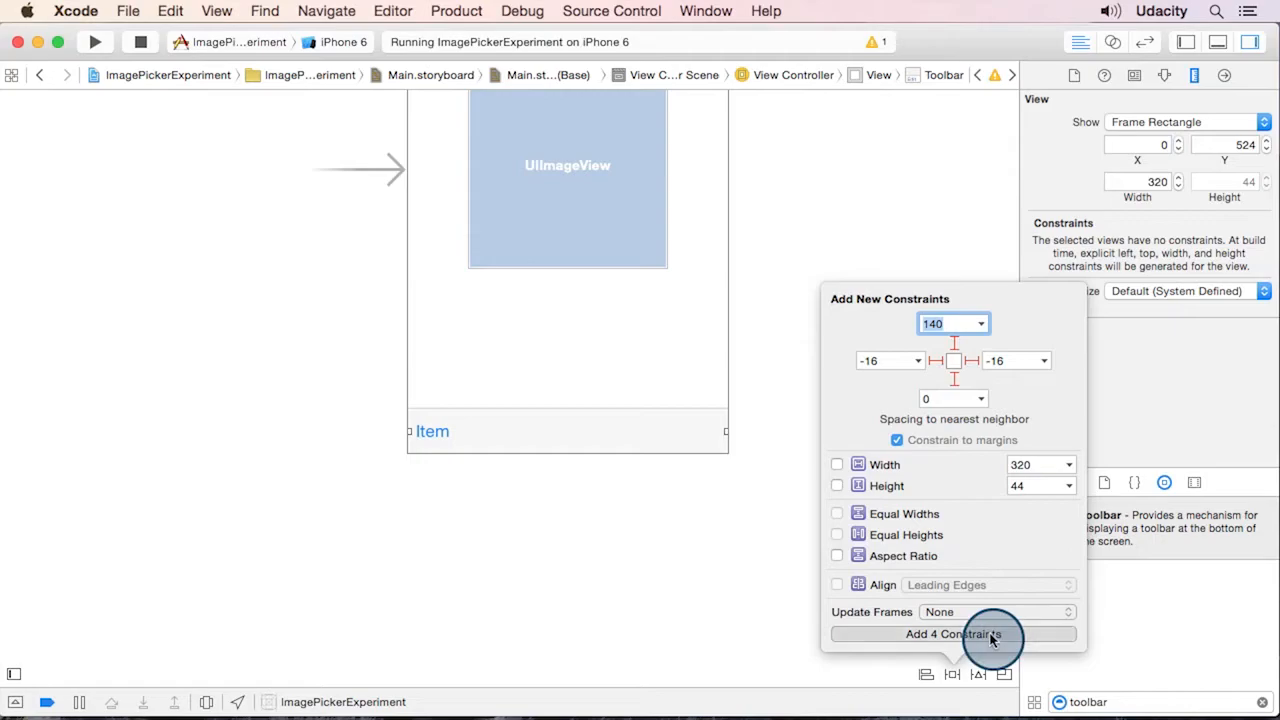
click(953, 633)
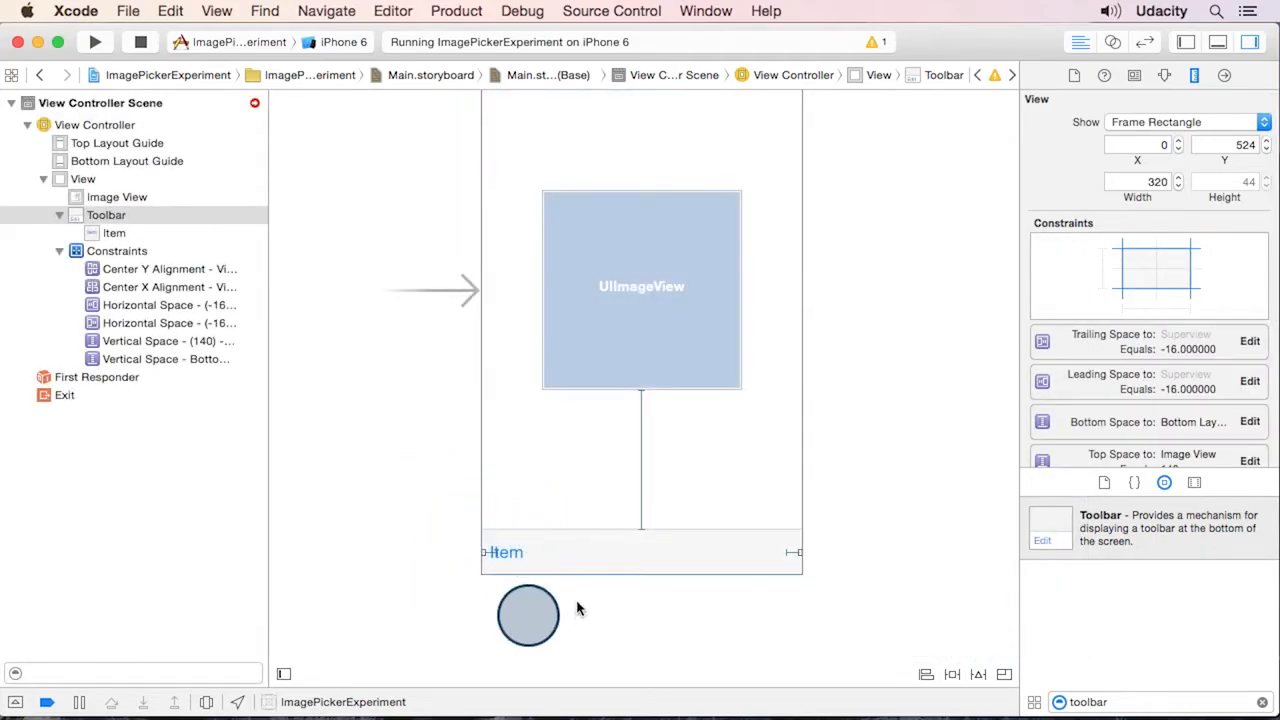
click(114, 233)
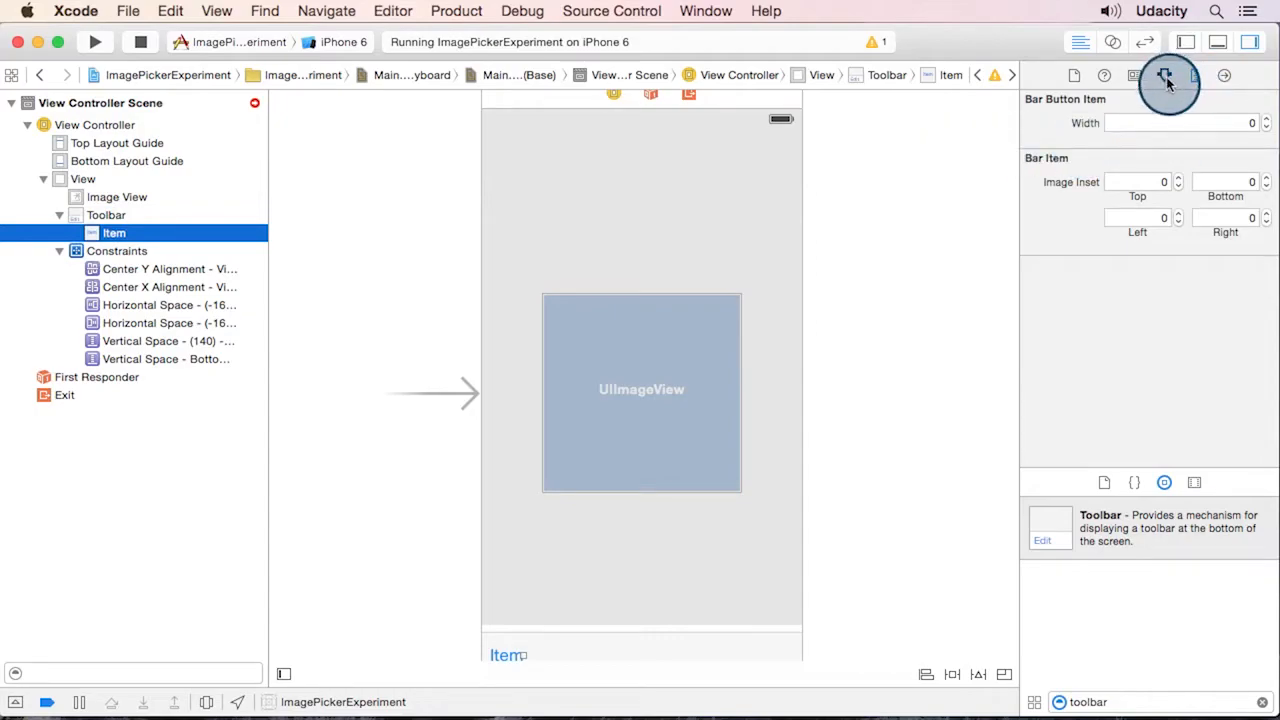
Change the bar button item's title from Item to Pick in the Attributes inspector
click(1164, 75)
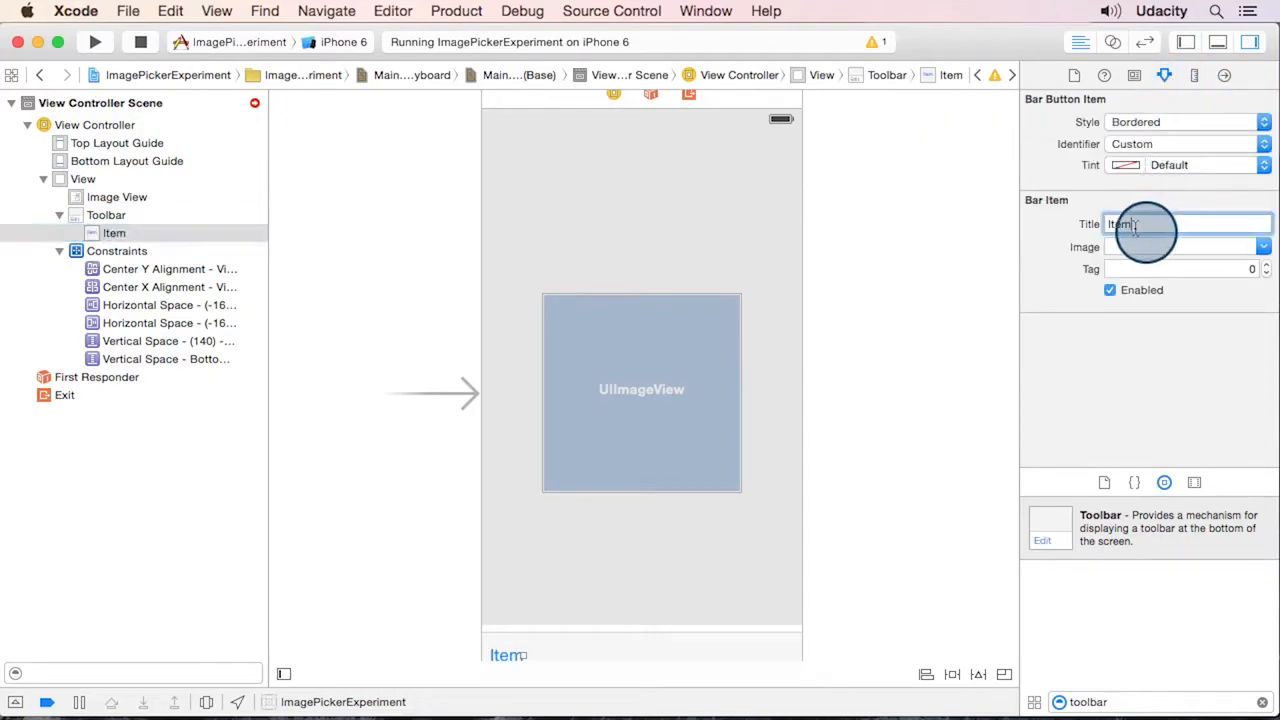
text(Pick)
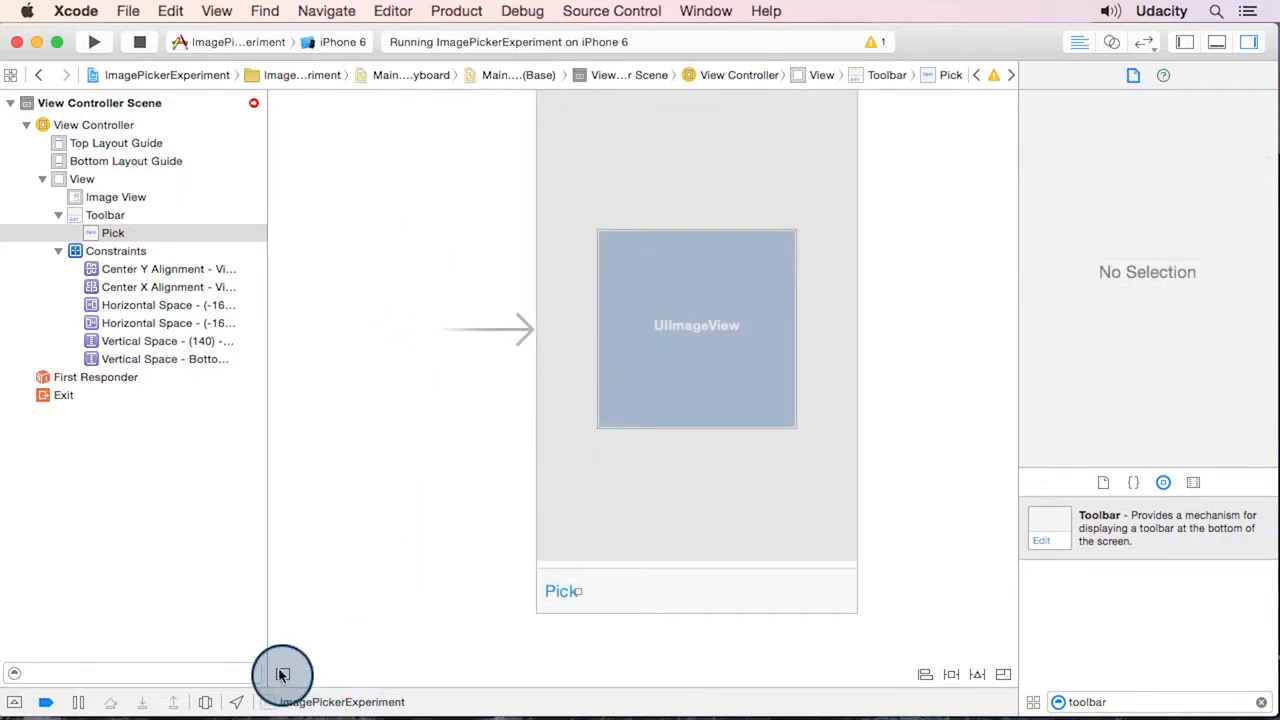
Using the Assistant Editor, connect the image view as the imagePickerView outlet
click(1112, 42)
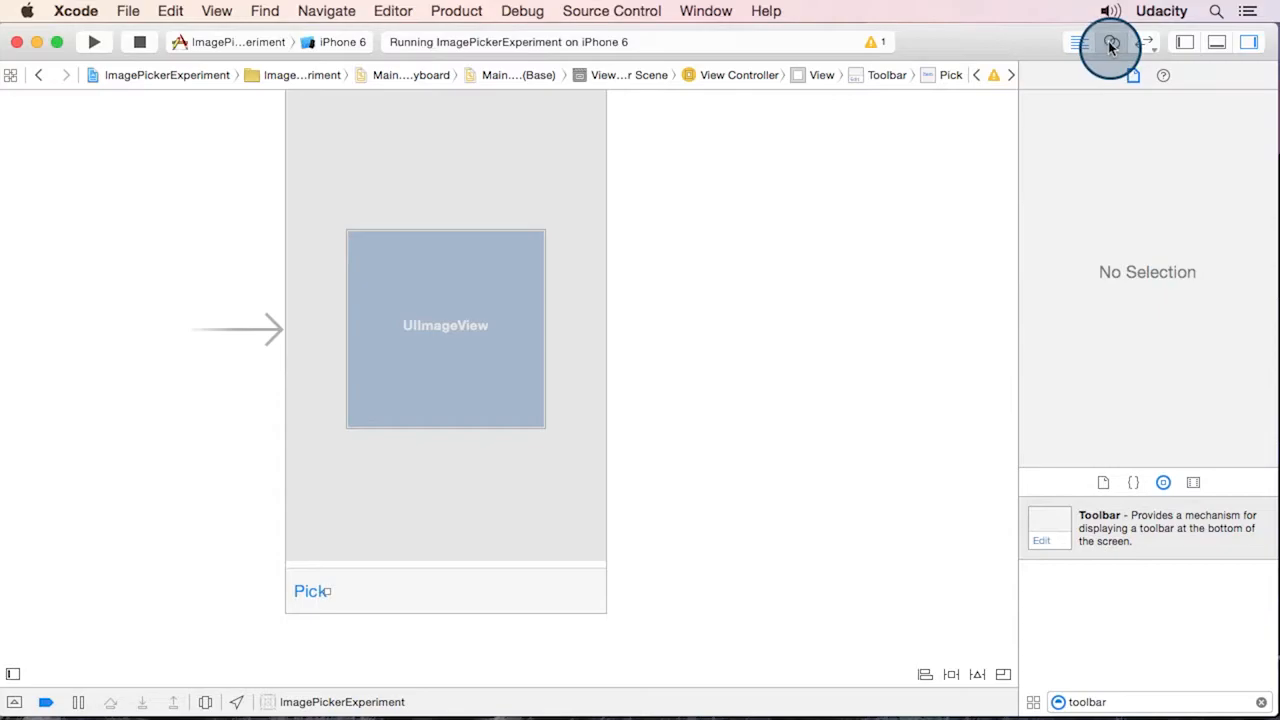
click(1111, 42)
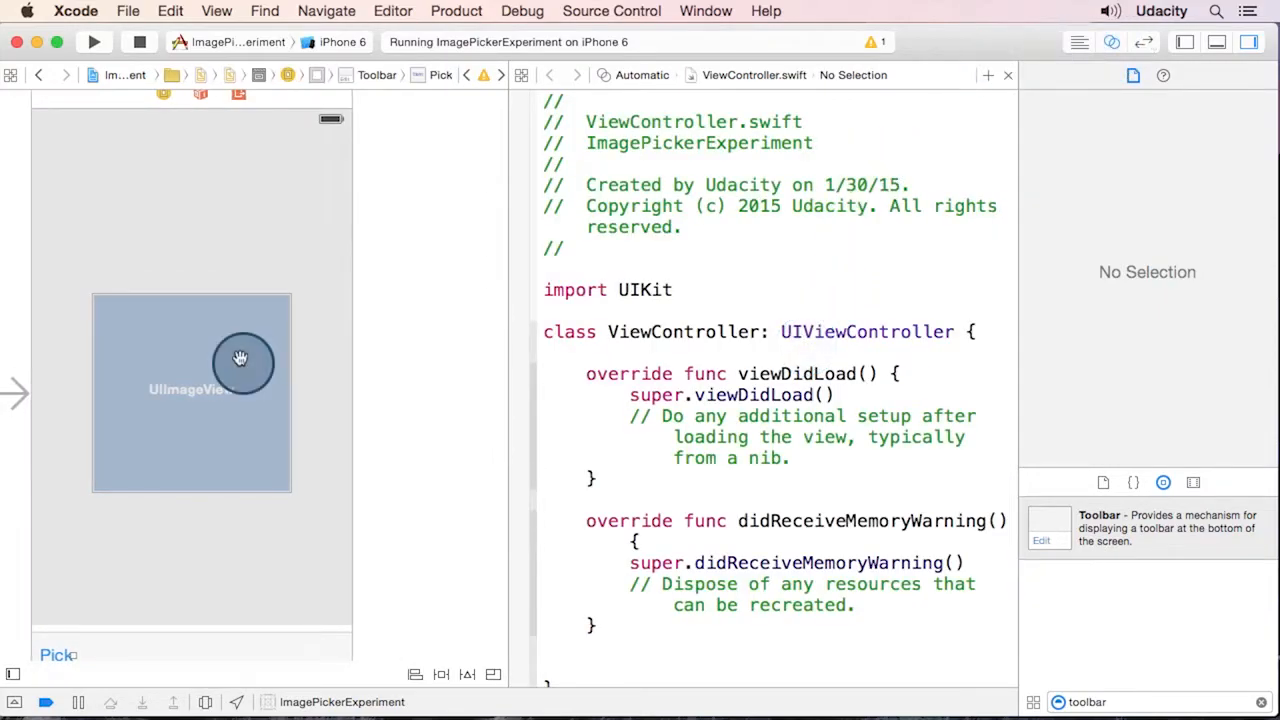
click(191, 392)
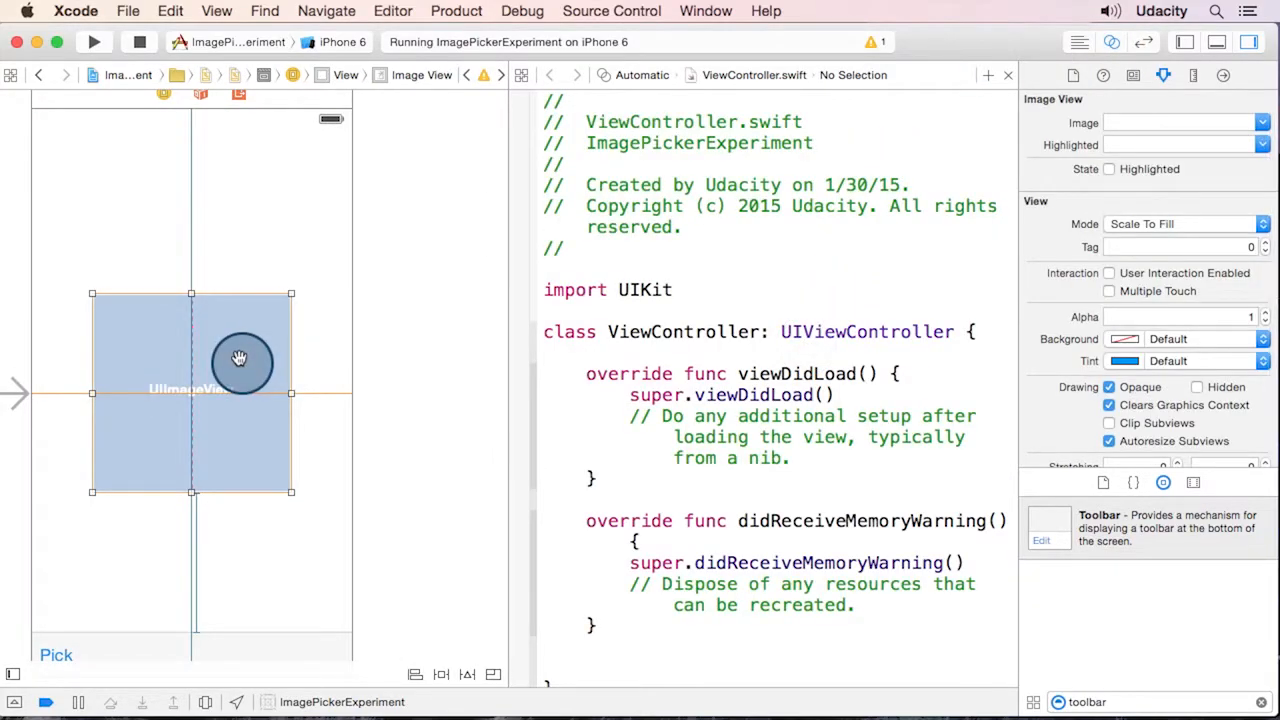
drag(240, 360, 635, 365)
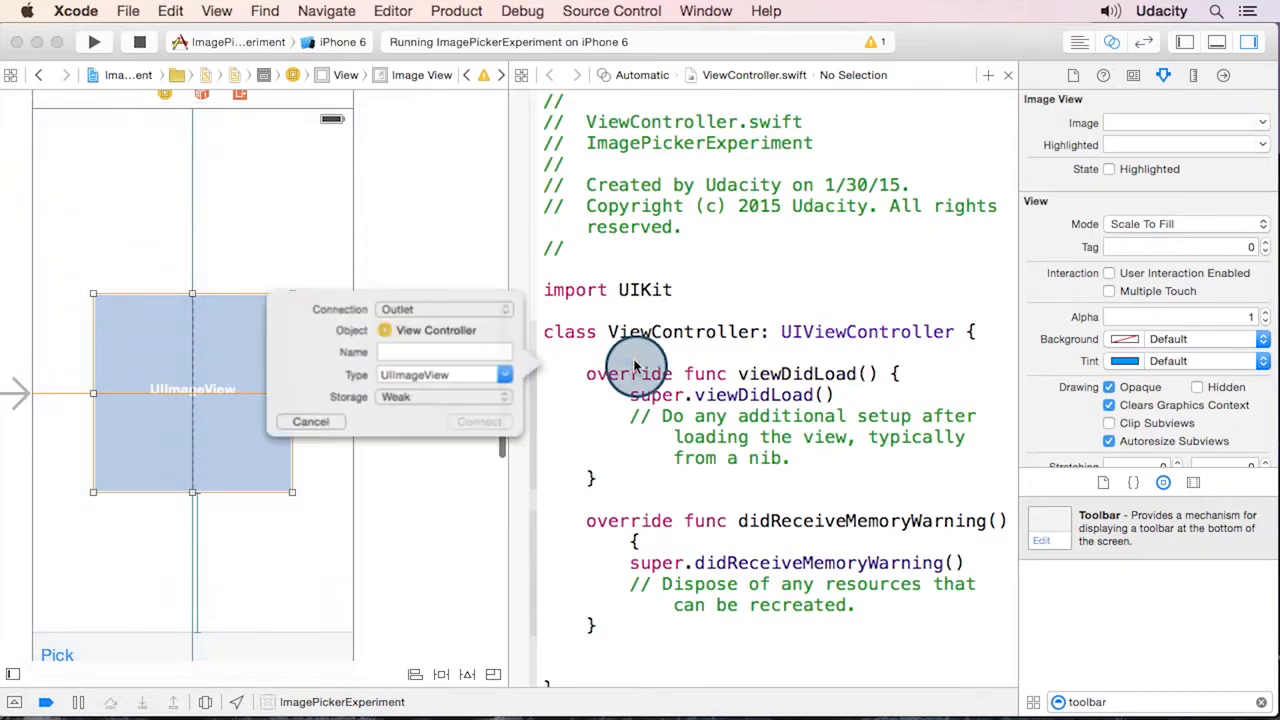
text(imp)
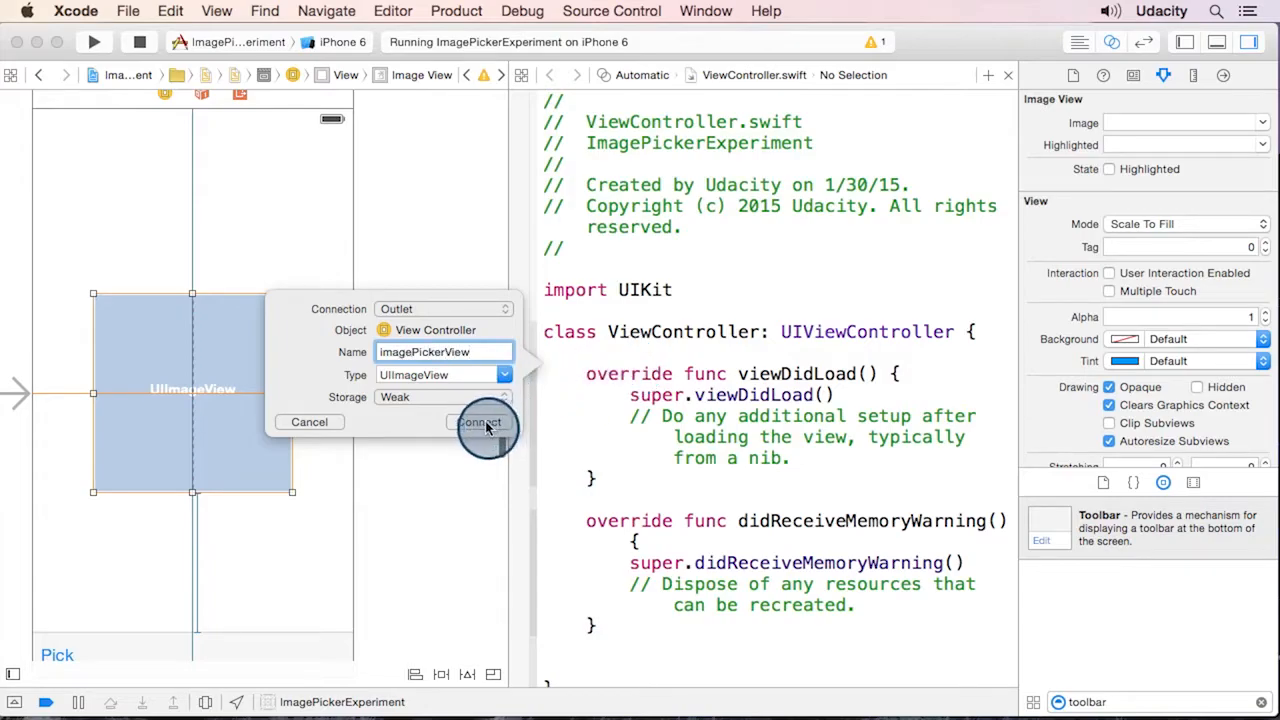
click(480, 421)
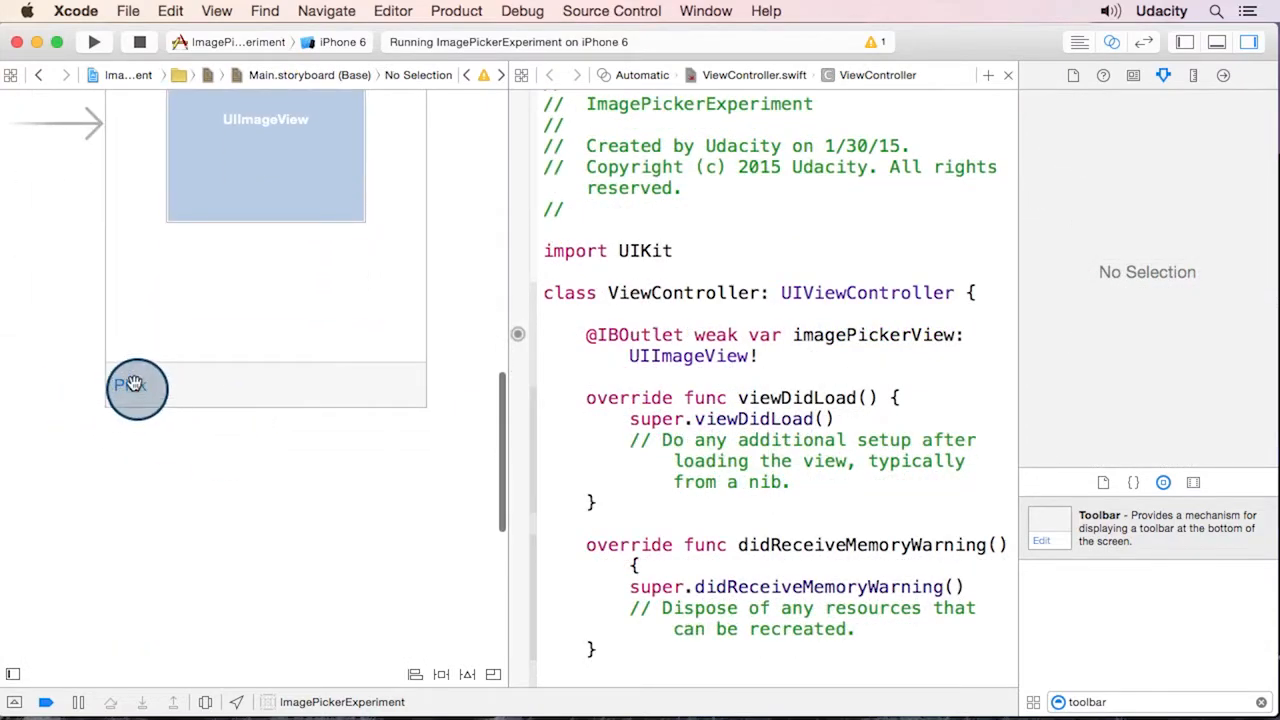
Wire Pick's selector to a new pickAnImage action and hide the Utilities panel
right_click(135, 388)
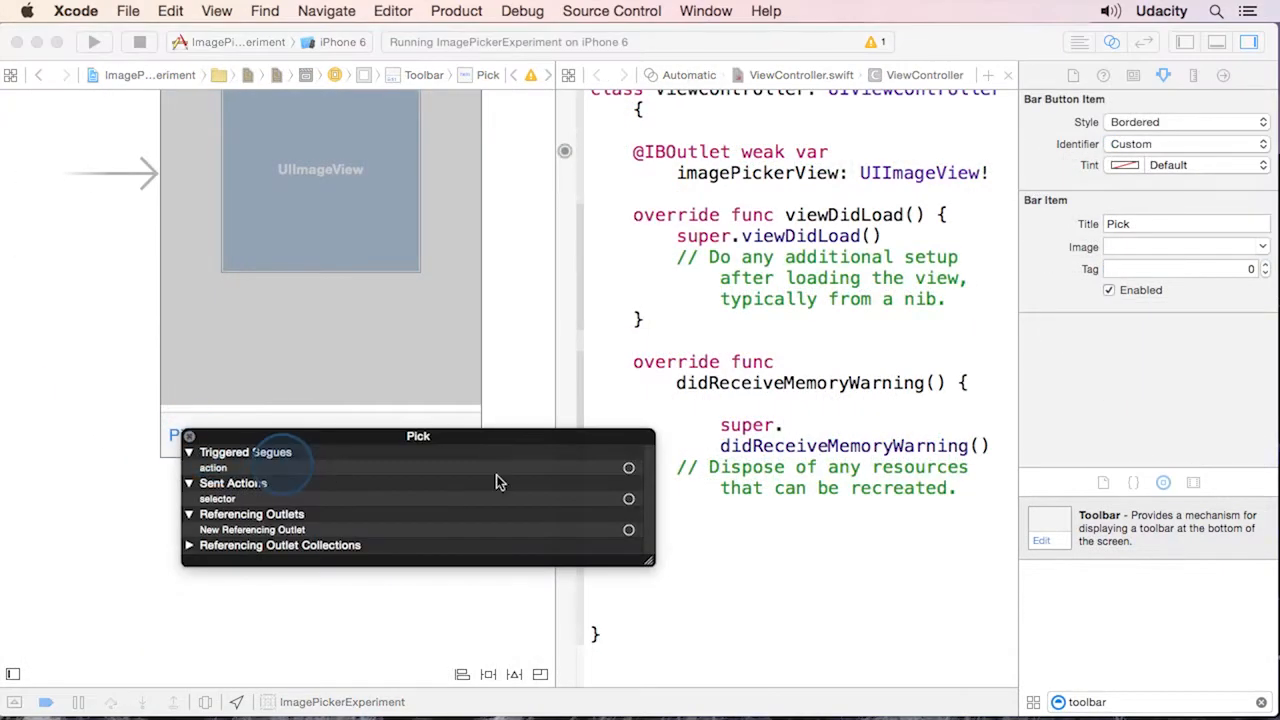
drag(628, 498, 703, 538)
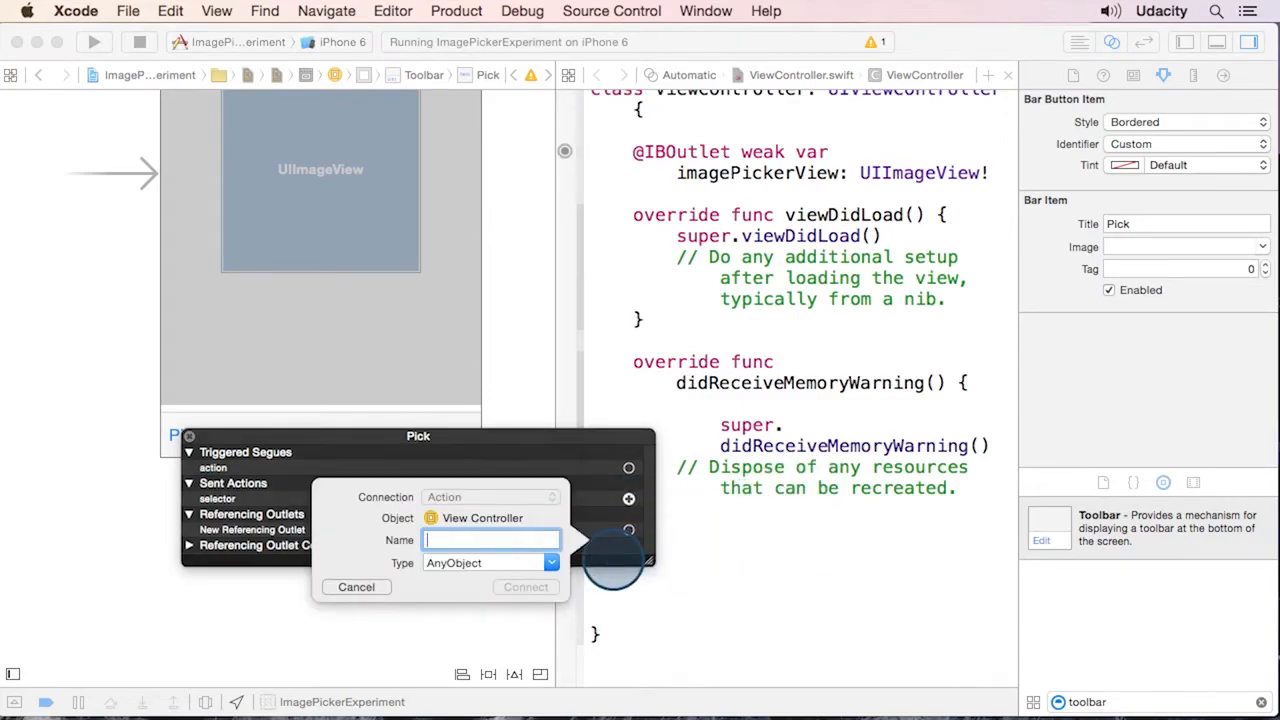
text(pickAnIma)
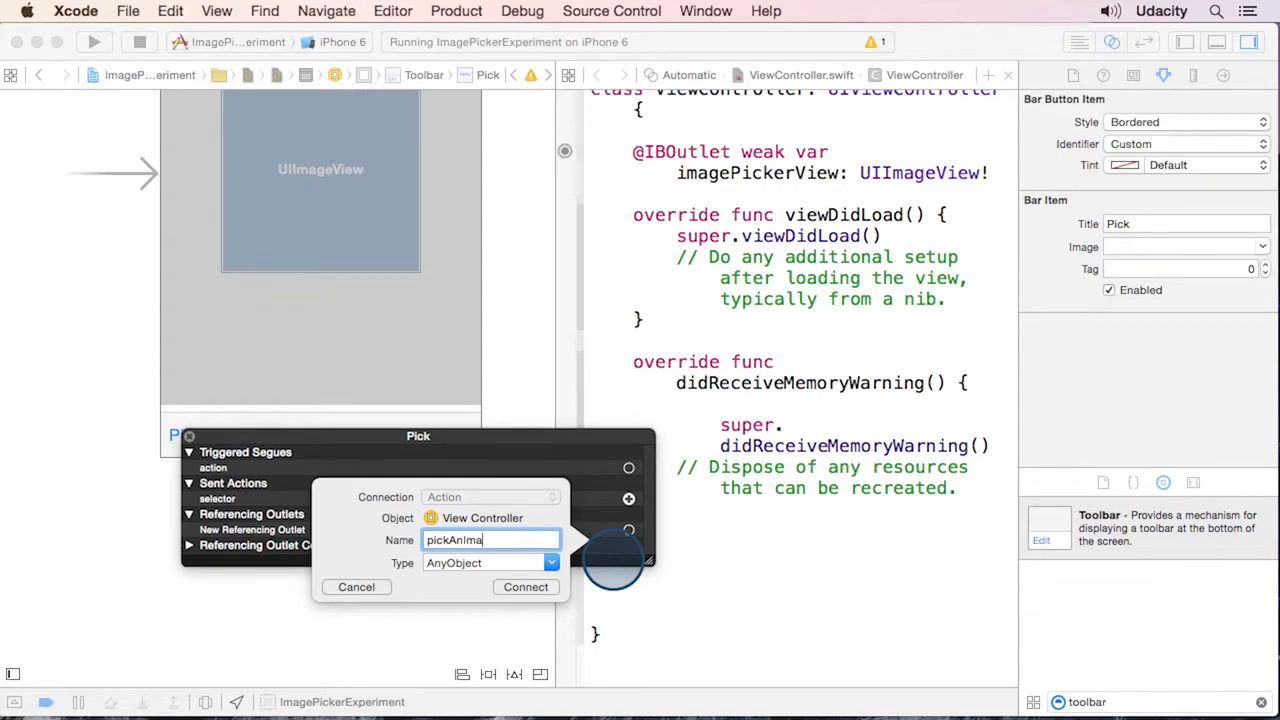
text(ge)
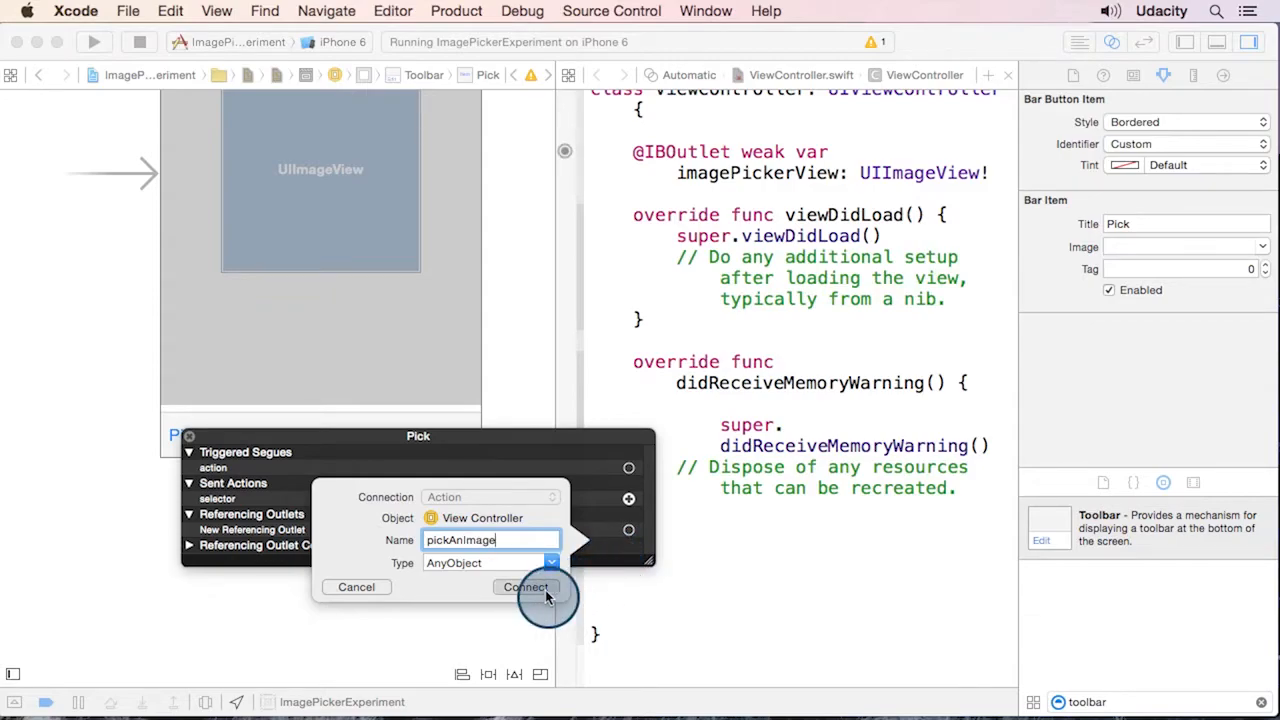
click(526, 587)
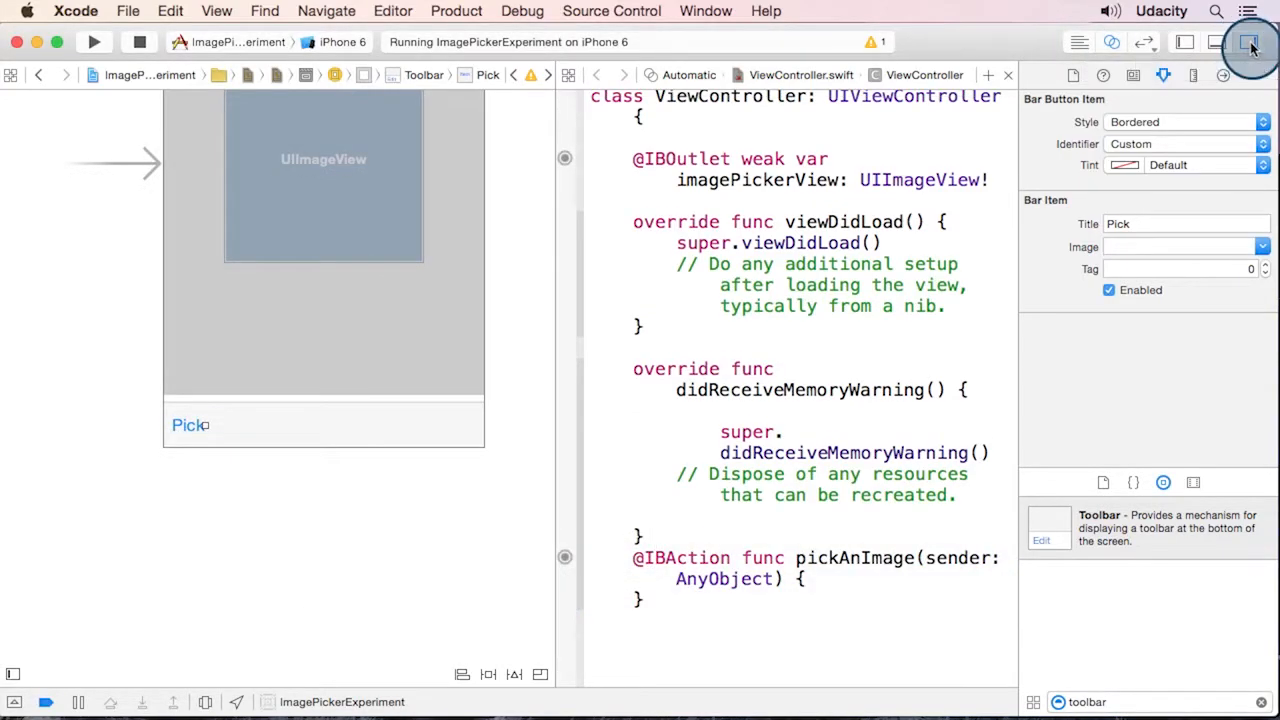
click(1184, 42)
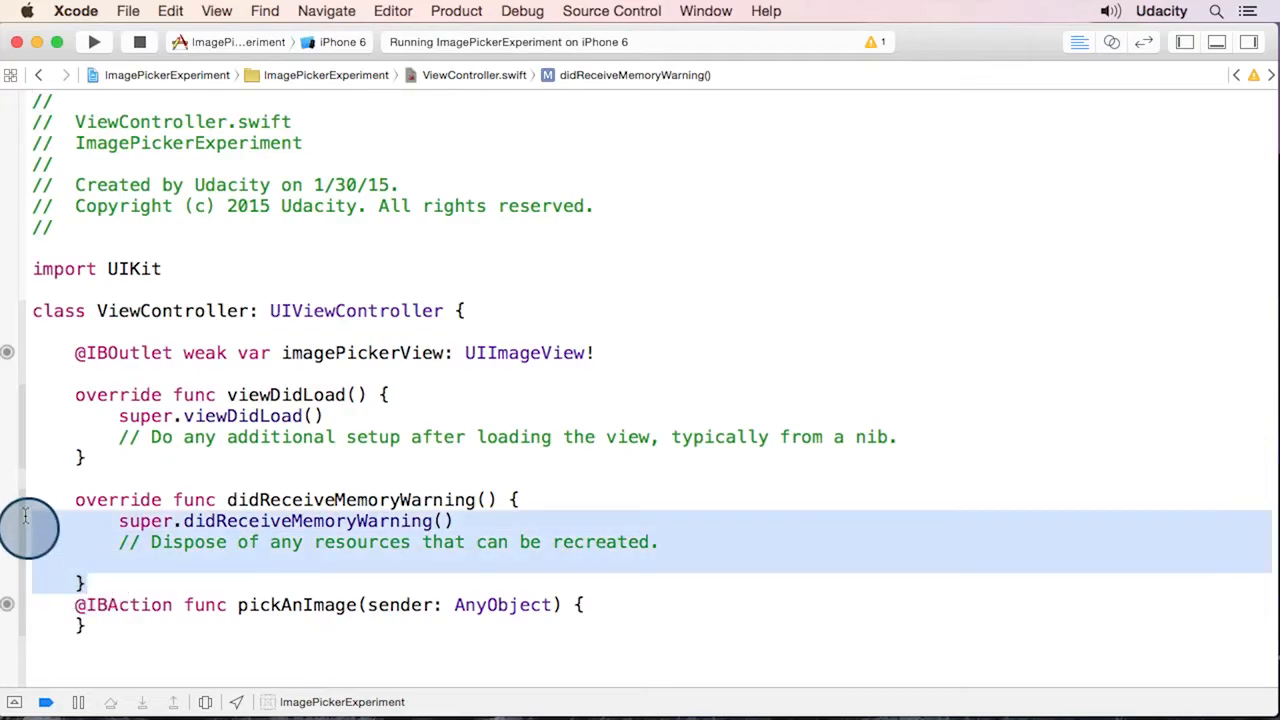
Delete didReceiveMemoryWarning and add 'let pickerController = UIImagePickerController()' to pickAnImage
key(delete)
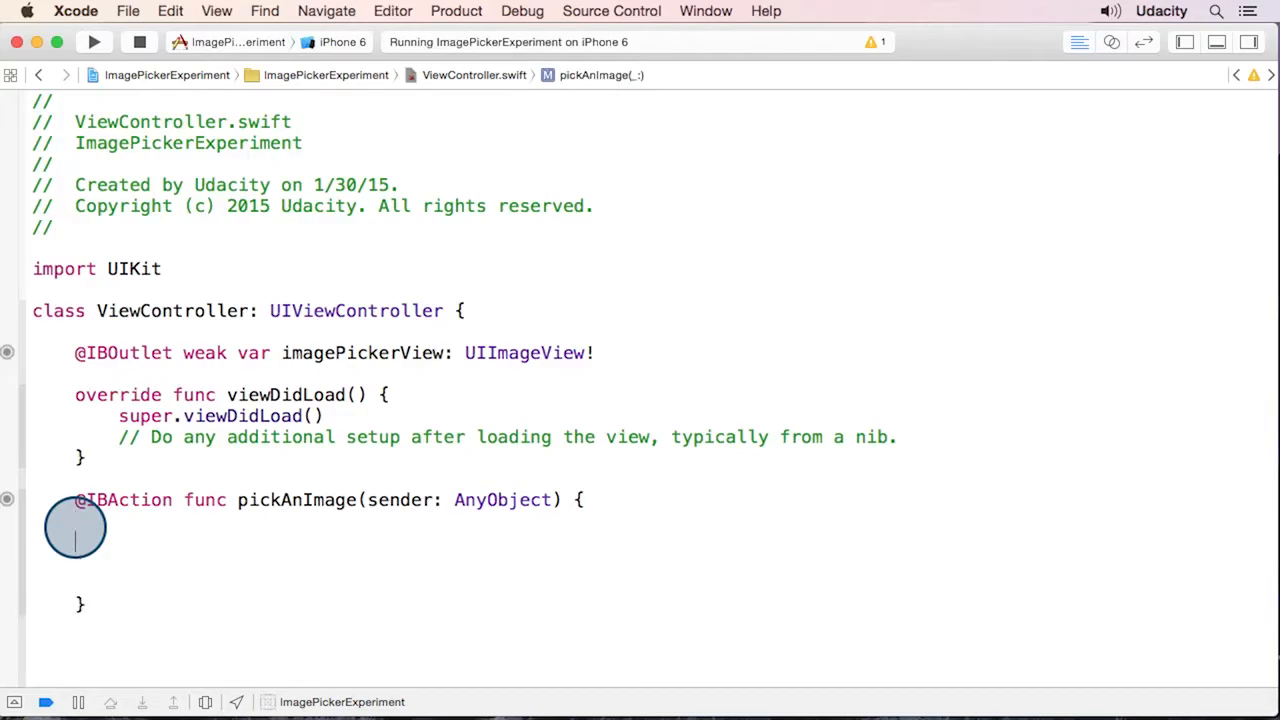
text(let pickerController = UIImagePickerController())
click(539, 563)
text(self.presentViewController(pickerController, animated: true, completion: nil))
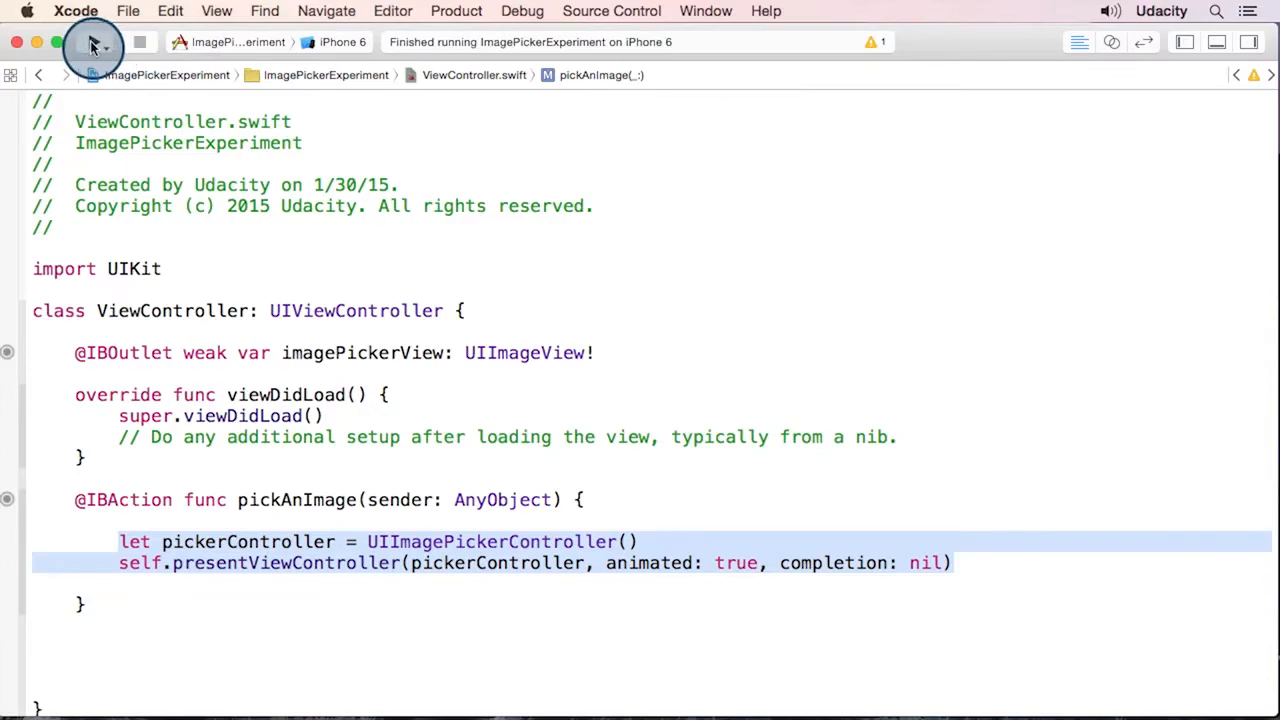
Run the app and choose the hedgehog photo from Camera Roll in the simulator
click(93, 42)
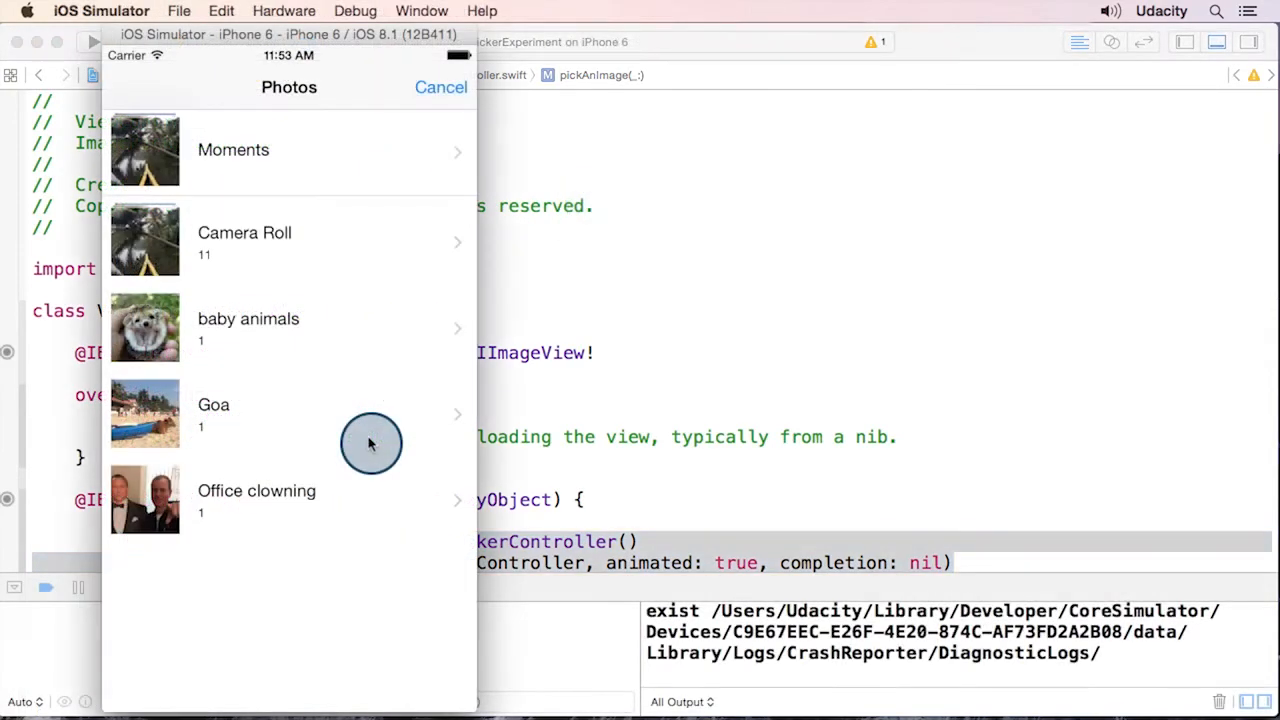
mouse_move(315, 250)
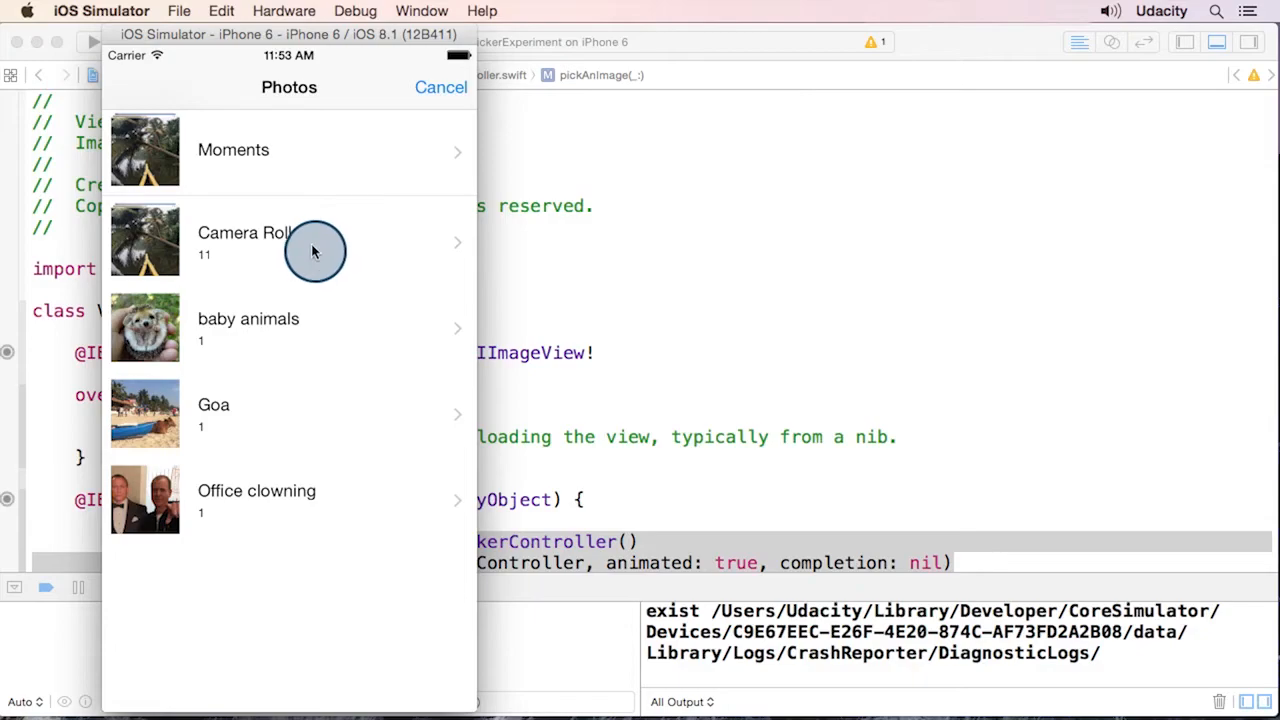
click(315, 241)
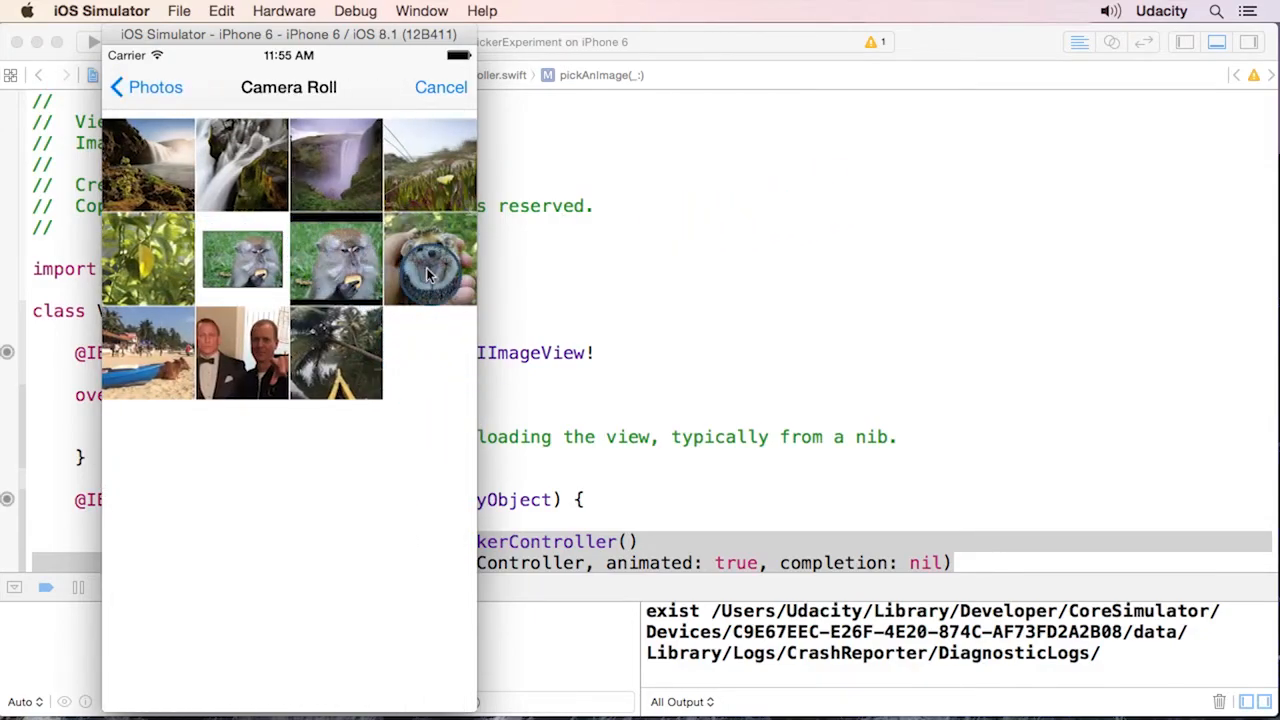
click(430, 258)
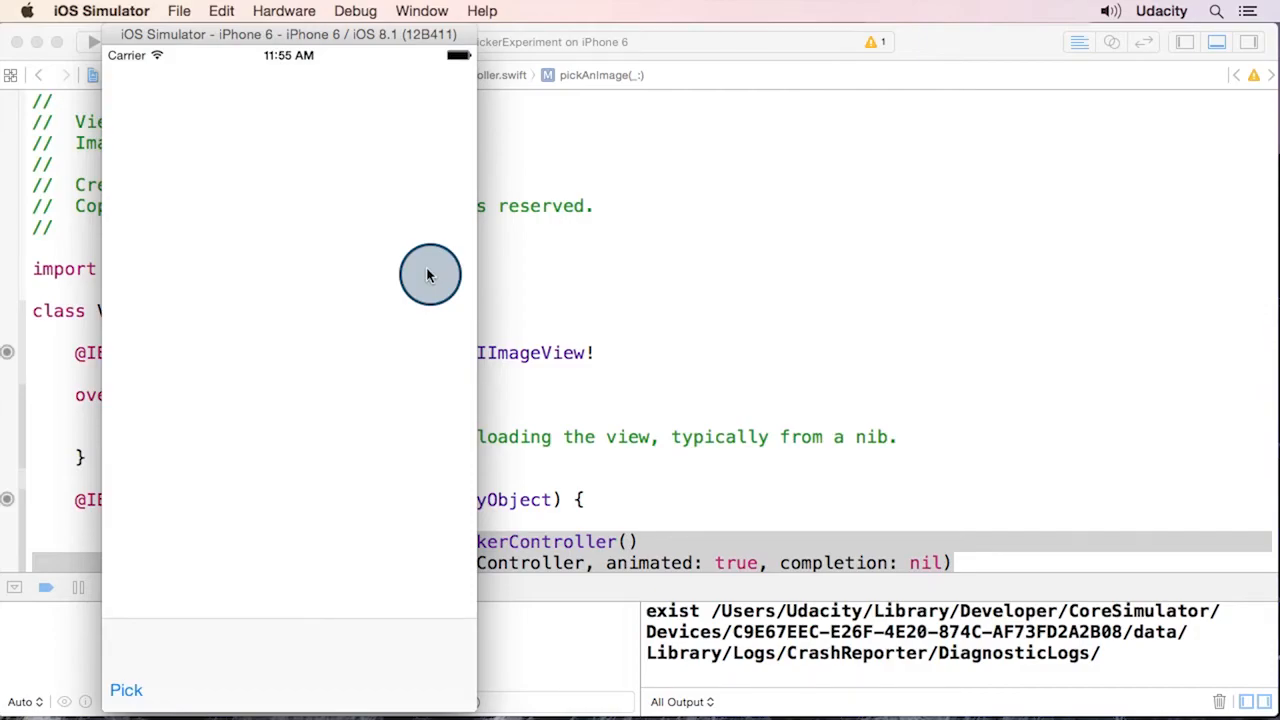
mouse_move(380, 295)
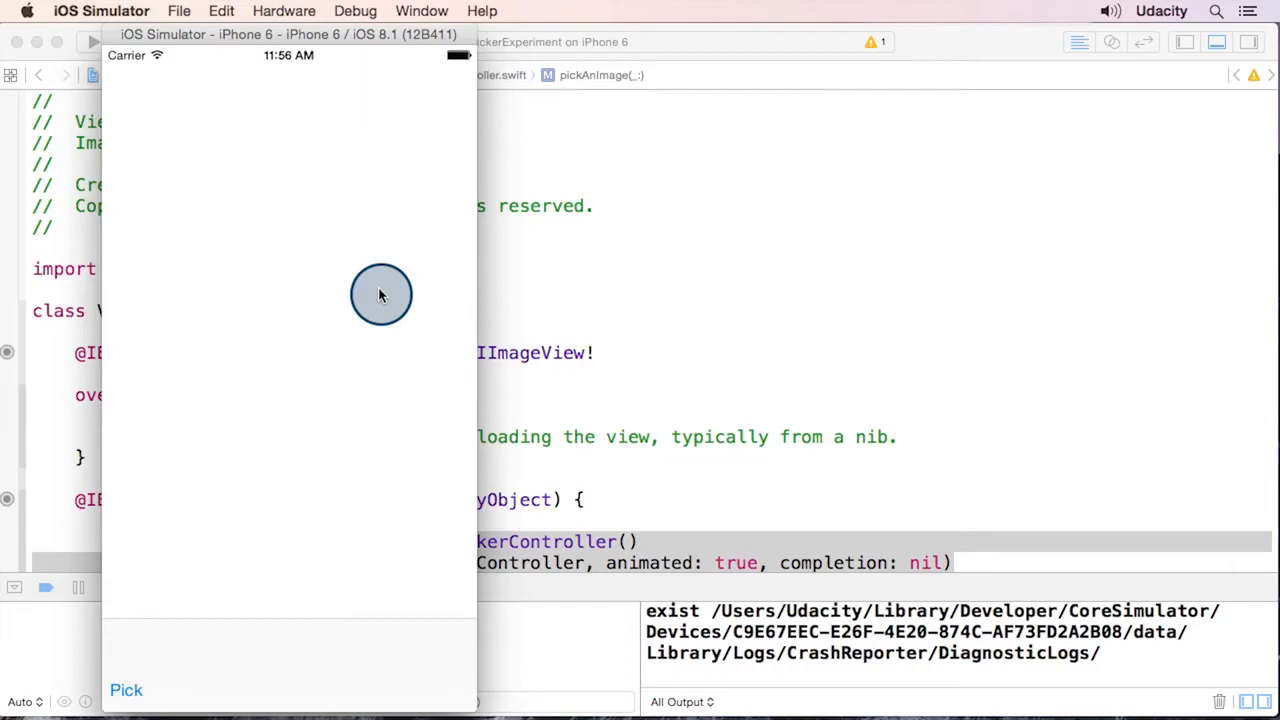